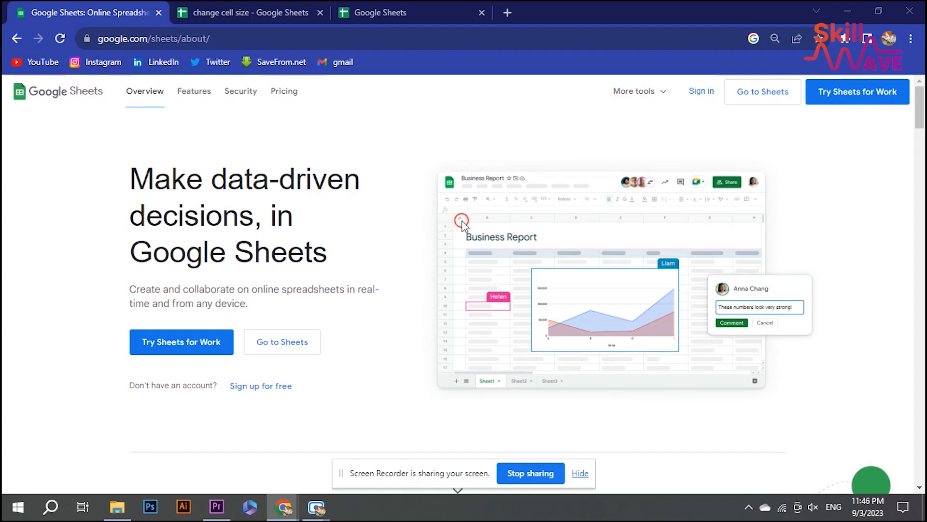
{"action": "mouse_move", "coordinate": [566, 275]}
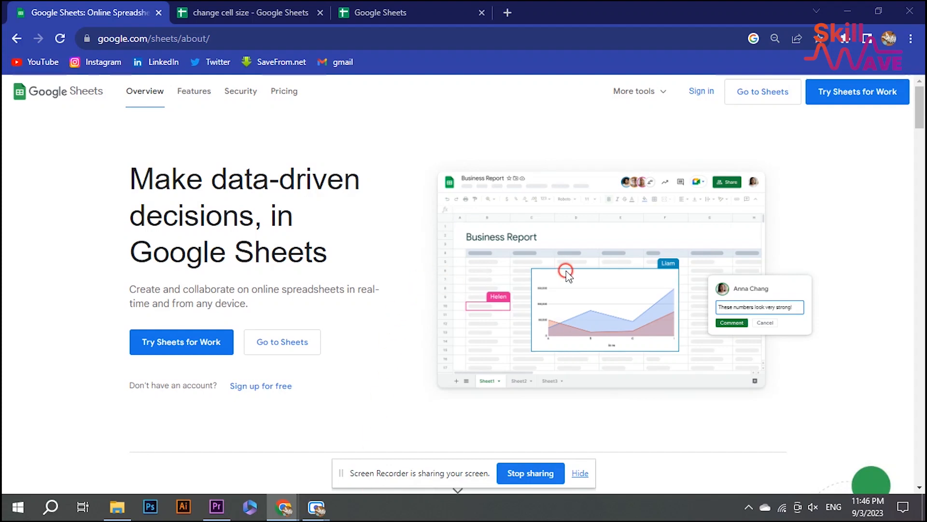
{"action": "mouse_move", "coordinate": [595, 200]}
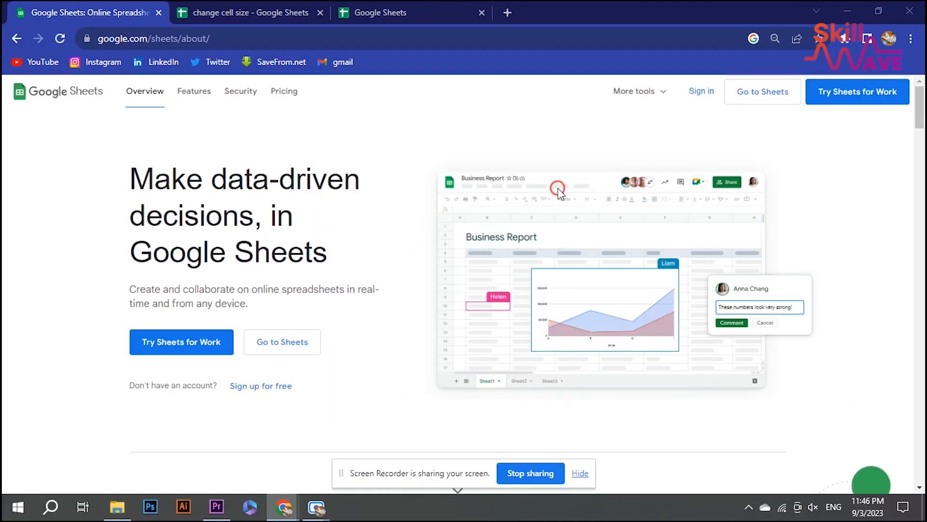
Switch to the 'change cell size' spreadsheet and select the whole column B of surnames.
{"action": "left_click", "coordinate": [249, 13]}
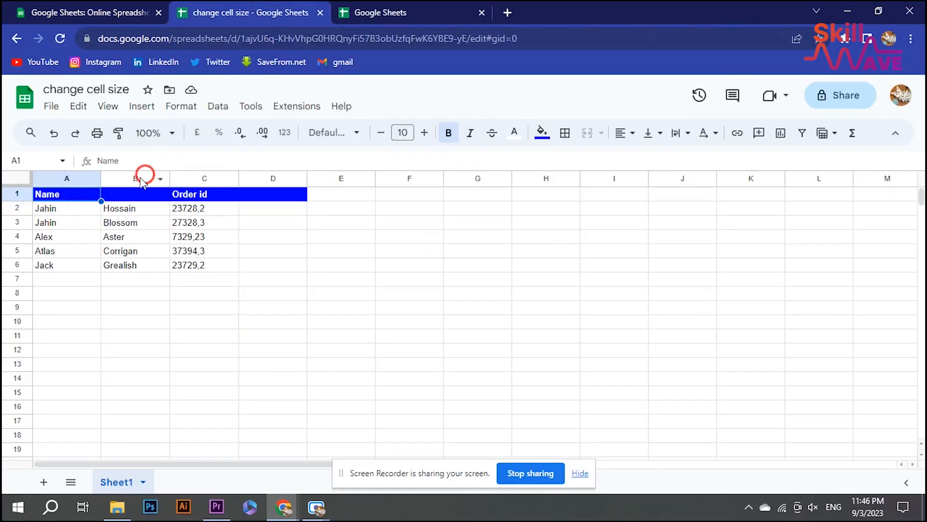
{"action": "left_click", "coordinate": [136, 193]}
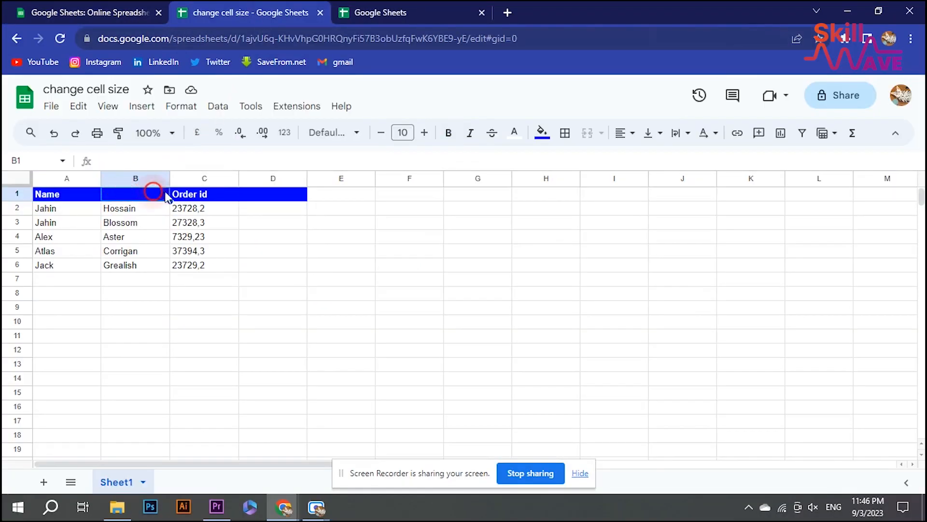
{"action": "left_click", "coordinate": [135, 178]}
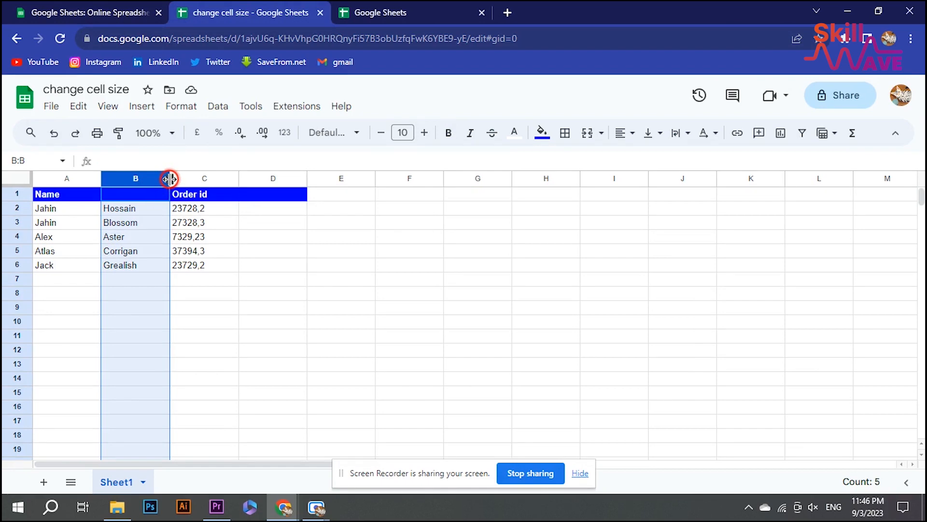
Drag column B's header border right to widen it, then adjust the final width.
{"action": "left_click_drag", "start_coordinate": [170, 179], "coordinate": [182, 178]}
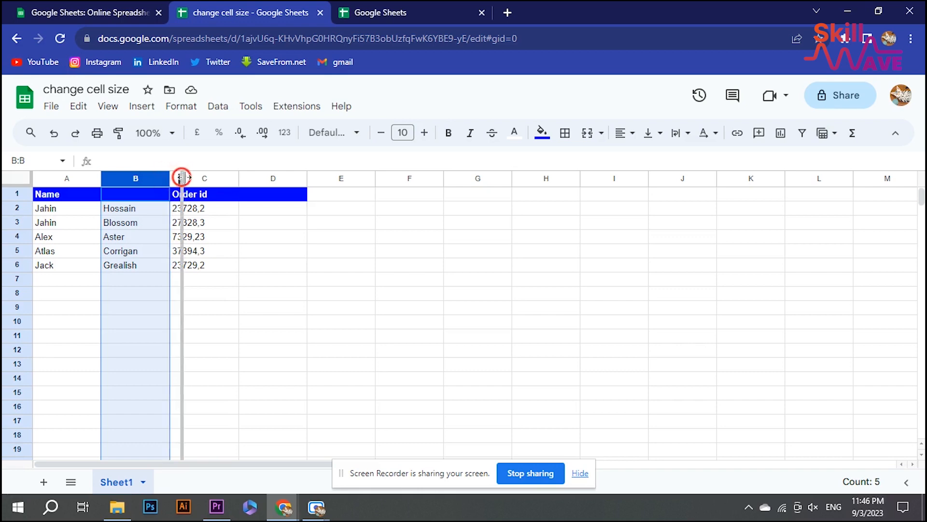
{"action": "left_click_drag", "start_coordinate": [180, 178], "coordinate": [319, 178]}
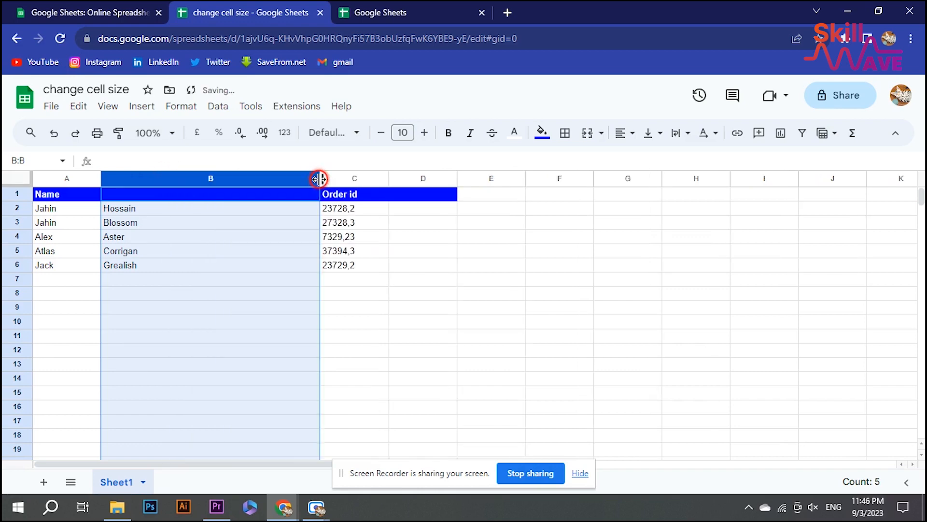
{"action": "left_click_drag", "start_coordinate": [318, 179], "coordinate": [168, 179]}
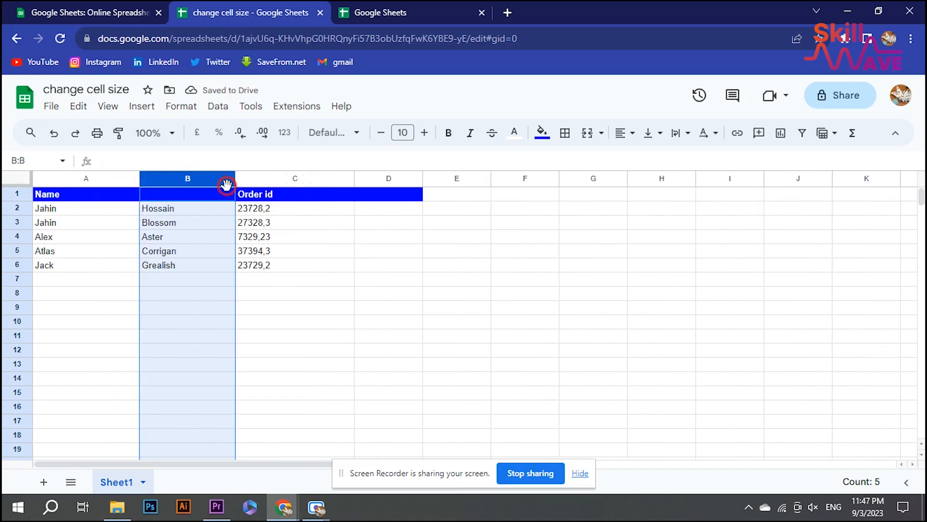
{"action": "mouse_move", "coordinate": [227, 184]}
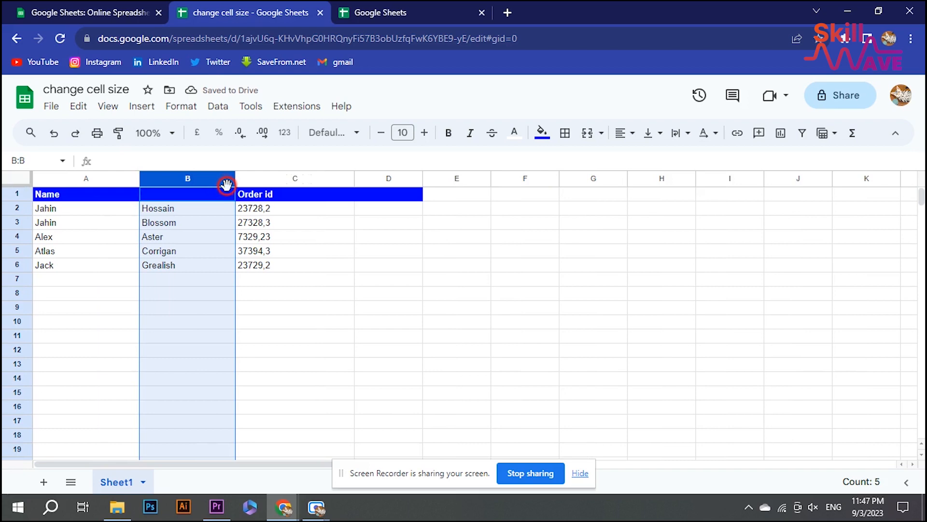